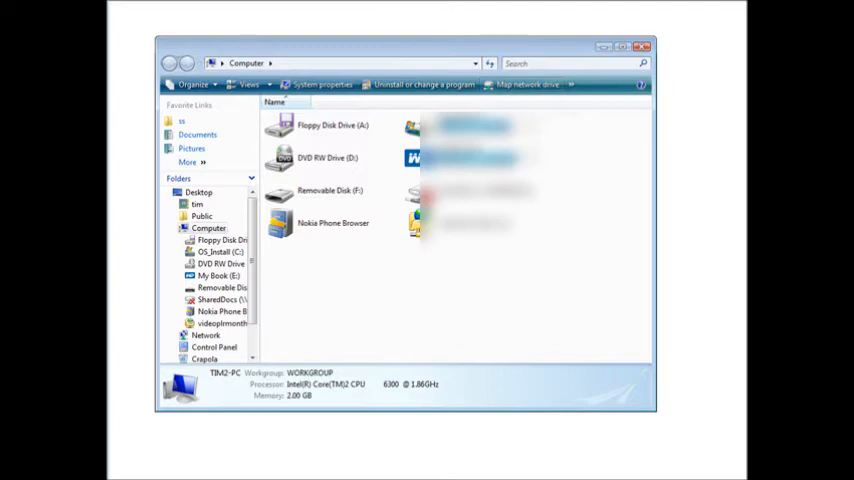
pyautogui.moveTo(233, 476)
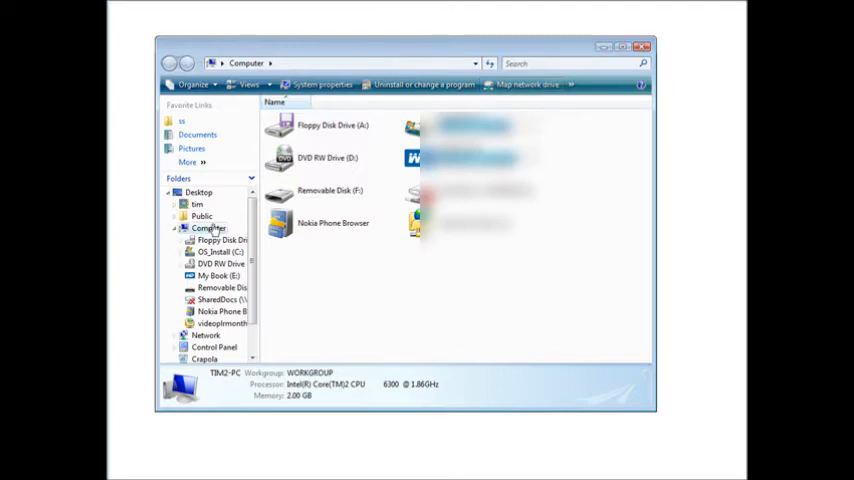
pyautogui.moveTo(715, 365)
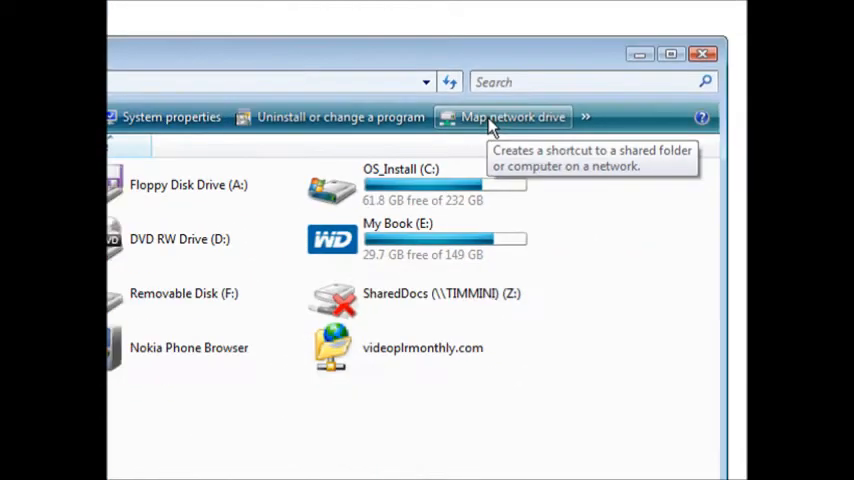
# - From Map network drive, start the wizard for connecting to a website for document storage
pyautogui.click(513, 117)
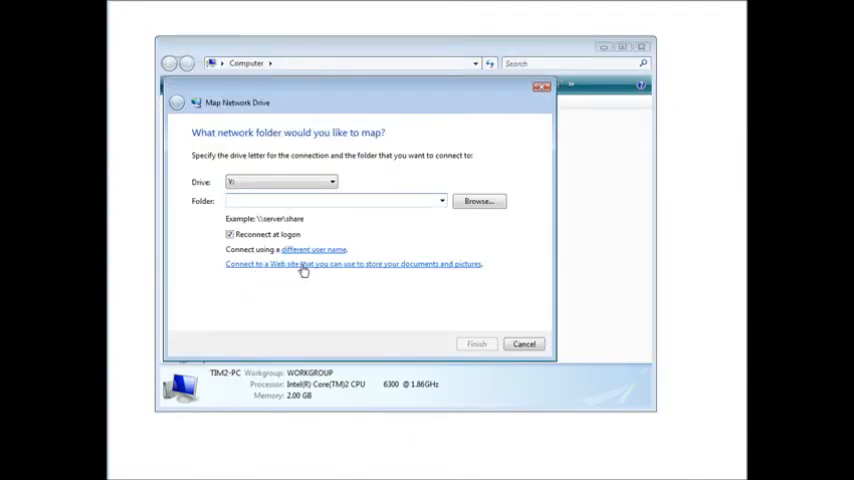
pyautogui.moveTo(315, 270)
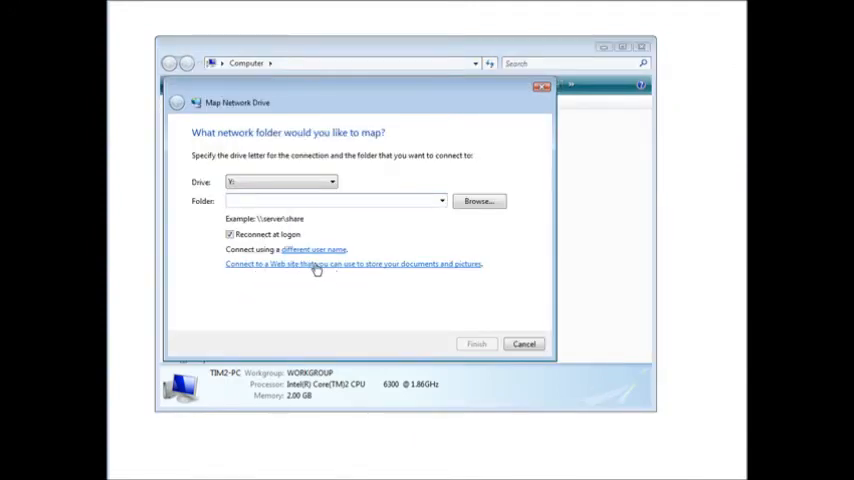
pyautogui.click(352, 263)
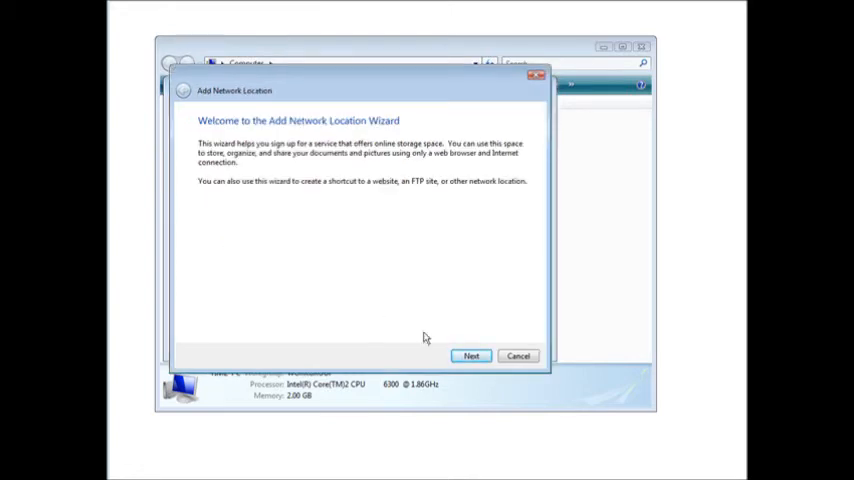
pyautogui.click(470, 356)
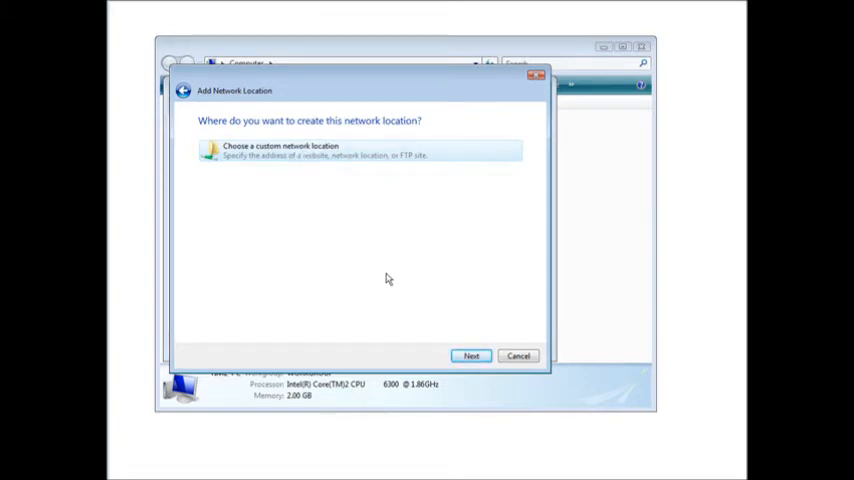
pyautogui.click(471, 356)
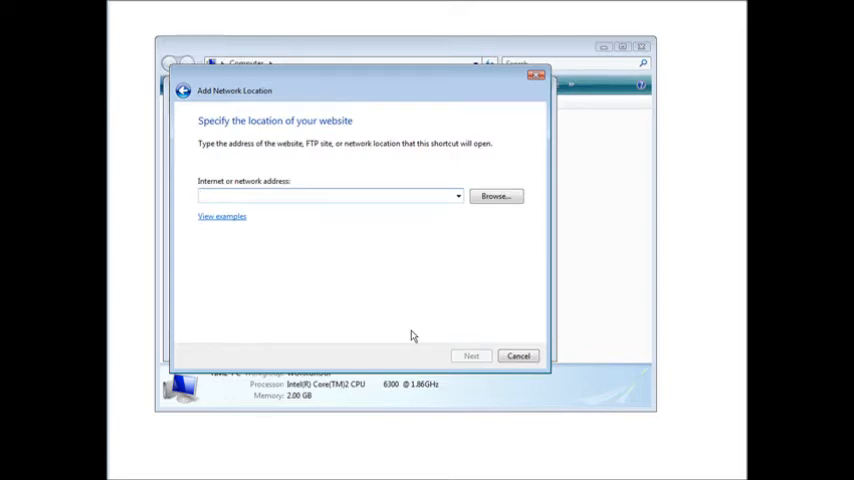
pyautogui.write('http://thebestinfoon.info:2077')
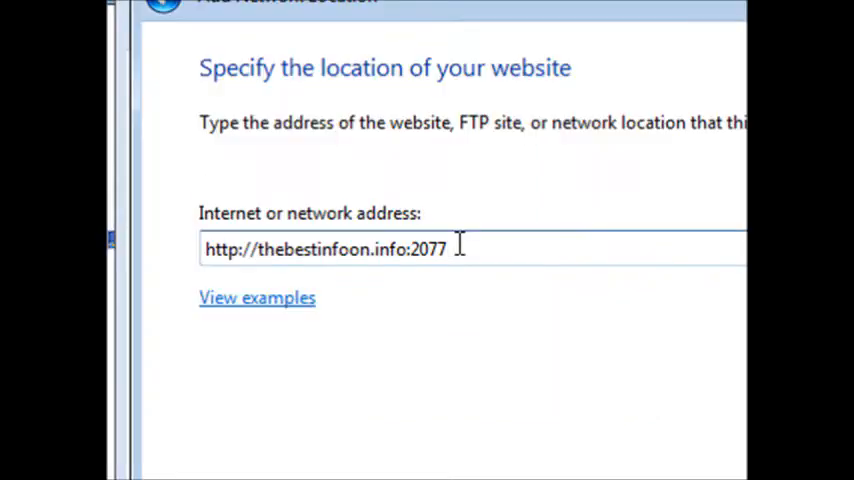
pyautogui.moveTo(408, 280)
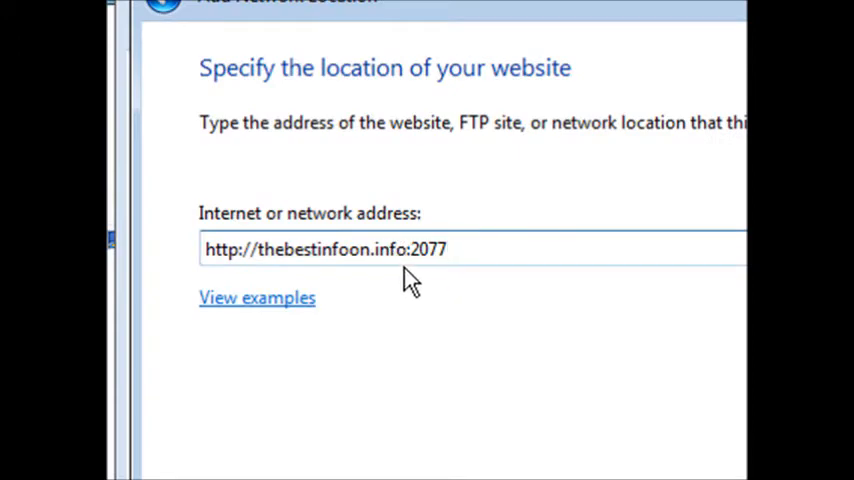
pyautogui.click(460, 249)
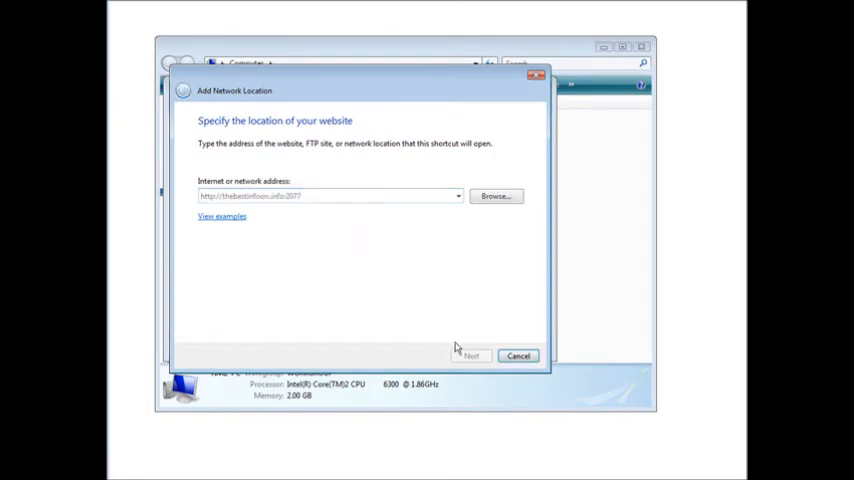
pyautogui.click(470, 356)
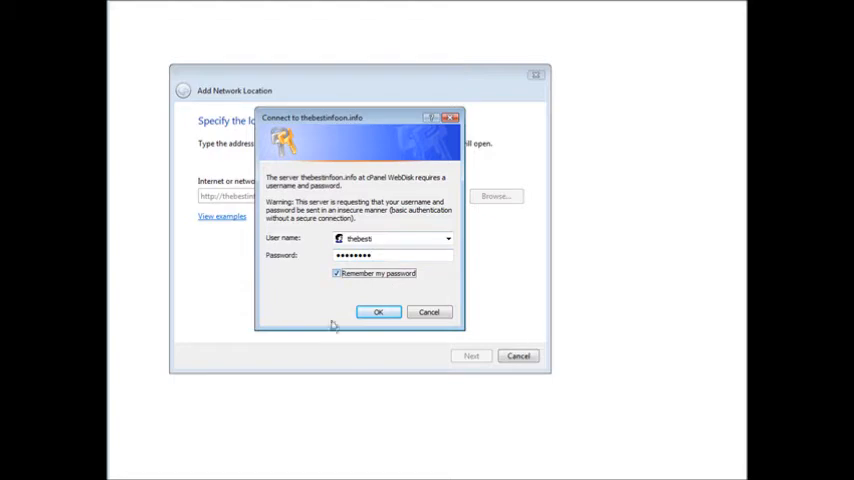
# - Sign in to thebestinfoon.info with the stored credentials and continue in the wizard
pyautogui.click(378, 311)
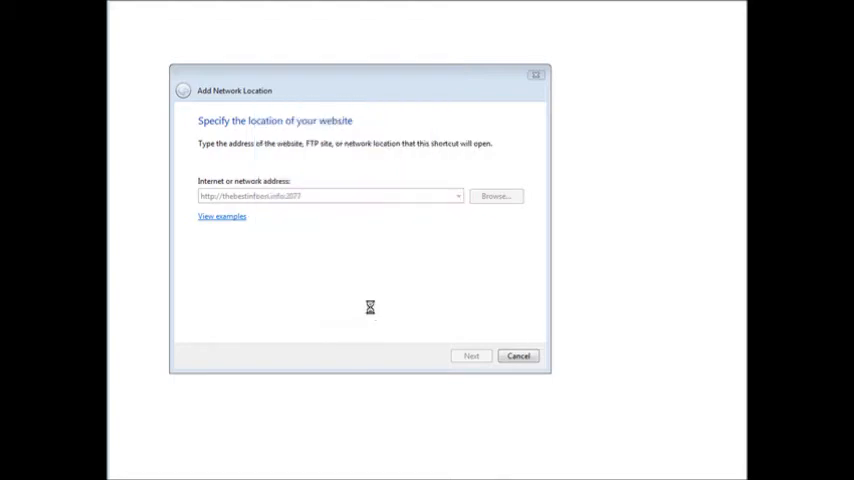
pyautogui.click(471, 355)
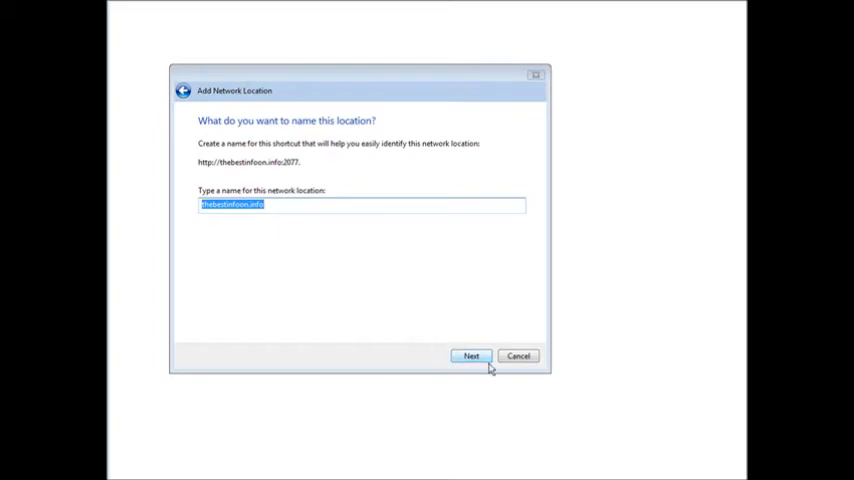
# - Accept the name thebestinfoon.info and turn off opening the location on Finish
pyautogui.click(471, 356)
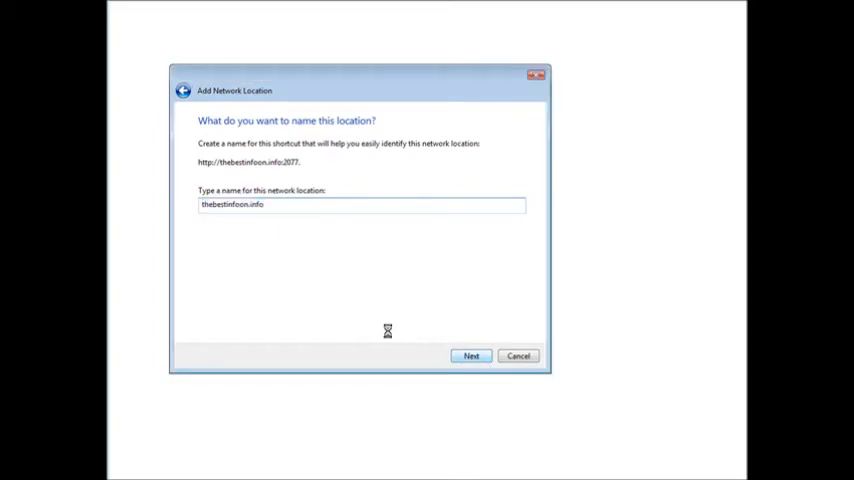
pyautogui.click(470, 356)
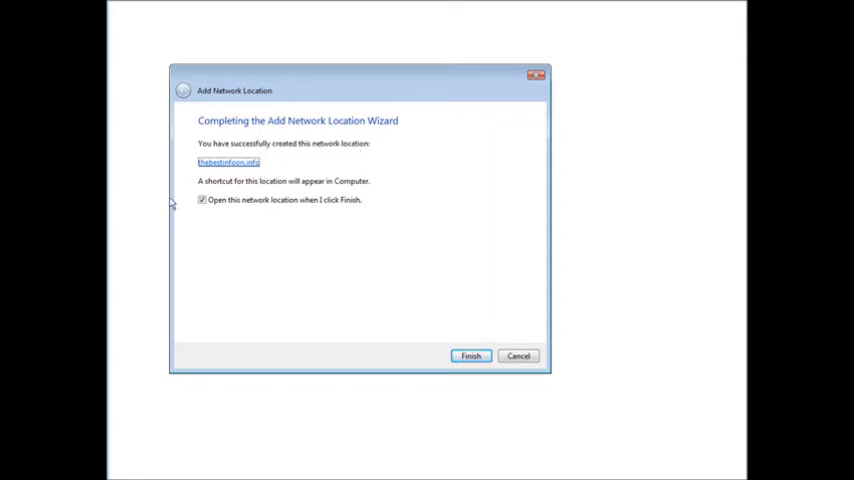
pyautogui.moveTo(377, 189)
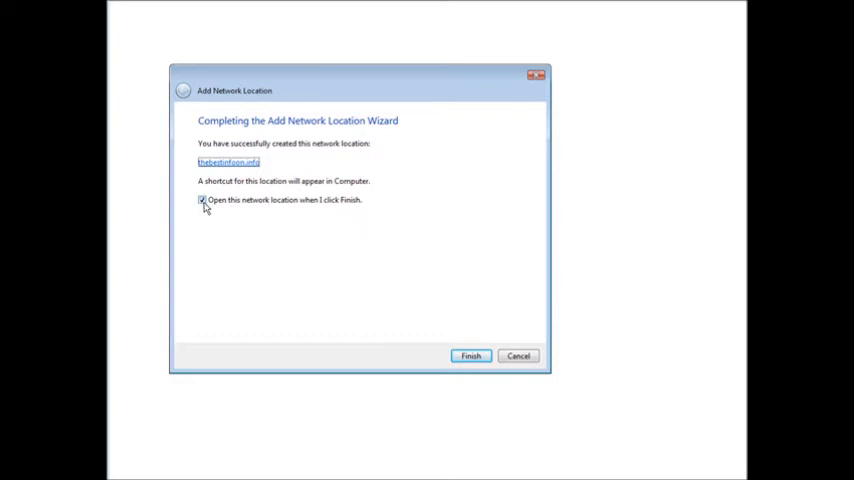
pyautogui.click(202, 200)
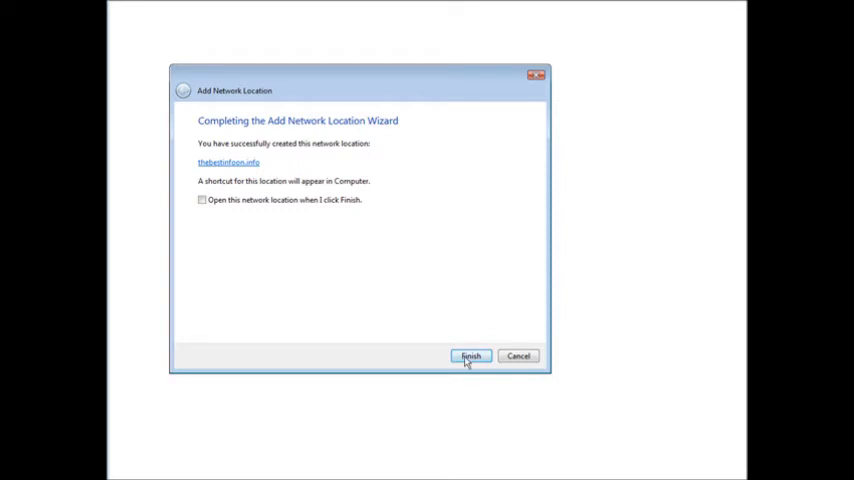
# - Finish the wizard and open the new thebestinfoon.info shortcut from Computer
pyautogui.click(470, 356)
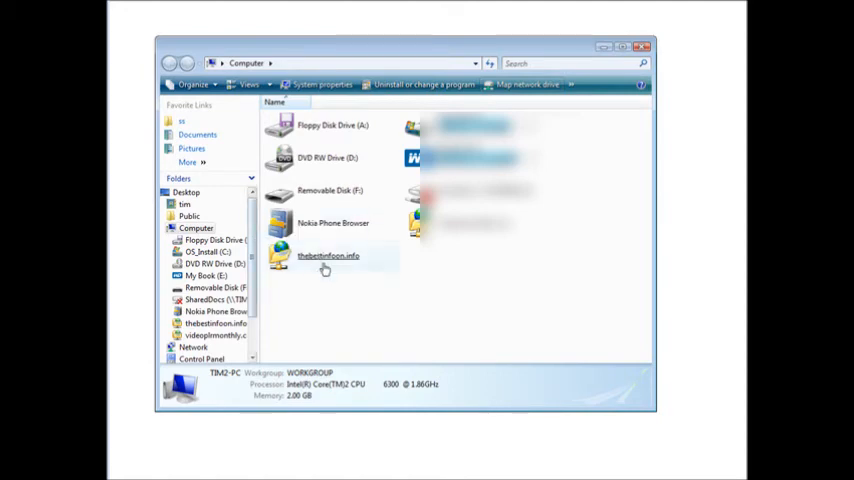
pyautogui.click(328, 256)
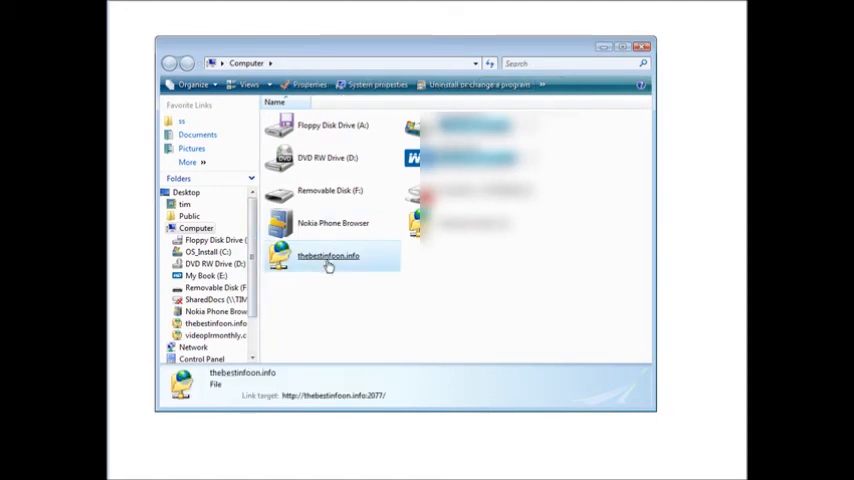
pyautogui.doubleClick(327, 256)
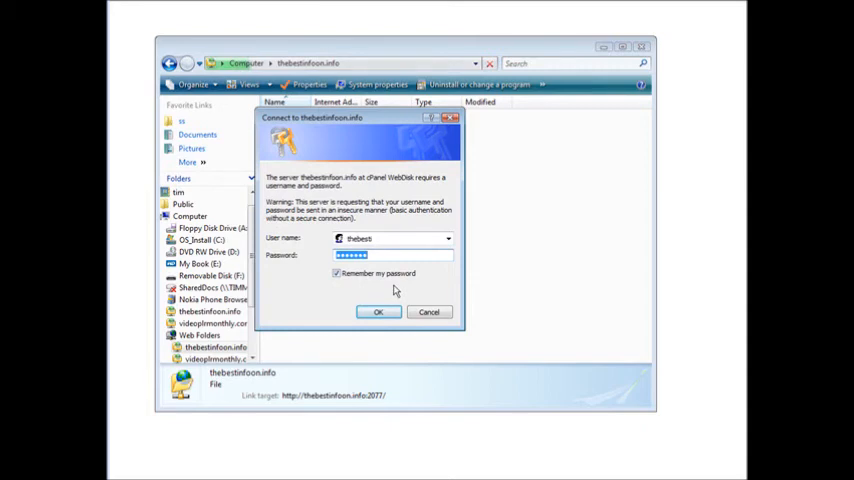
# - Confirm the server login and select the public_html folder among the 22 items
pyautogui.click(378, 312)
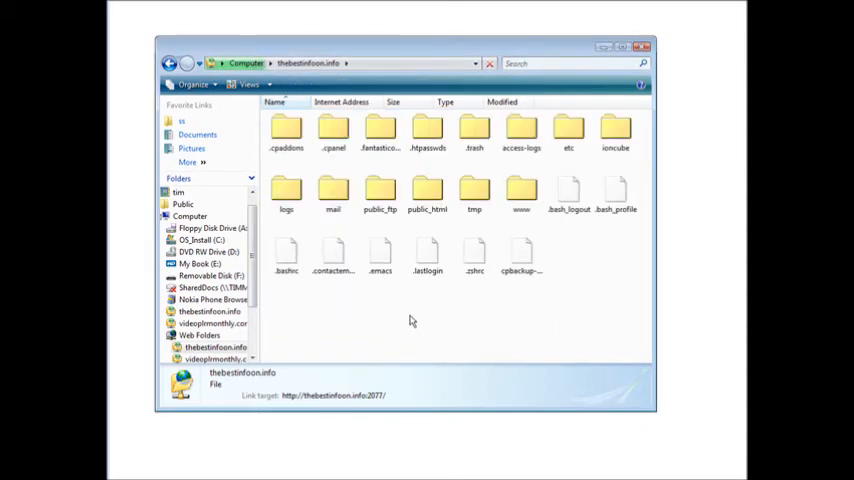
pyautogui.click(418, 325)
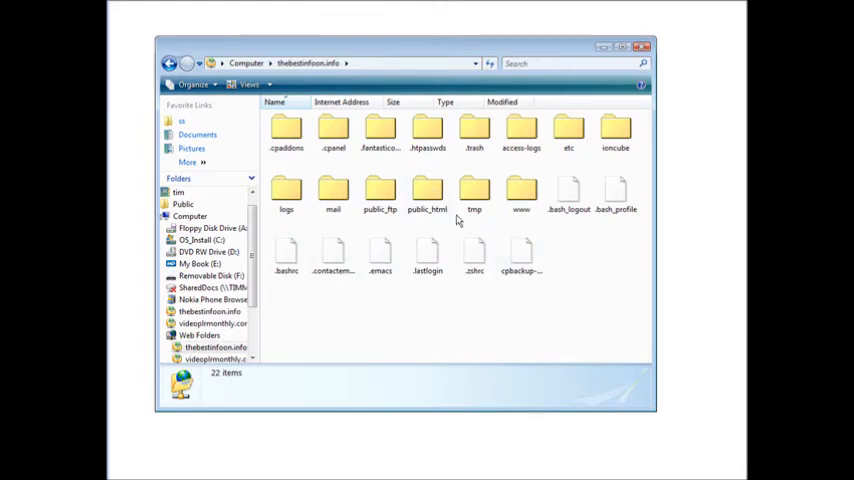
pyautogui.click(427, 190)
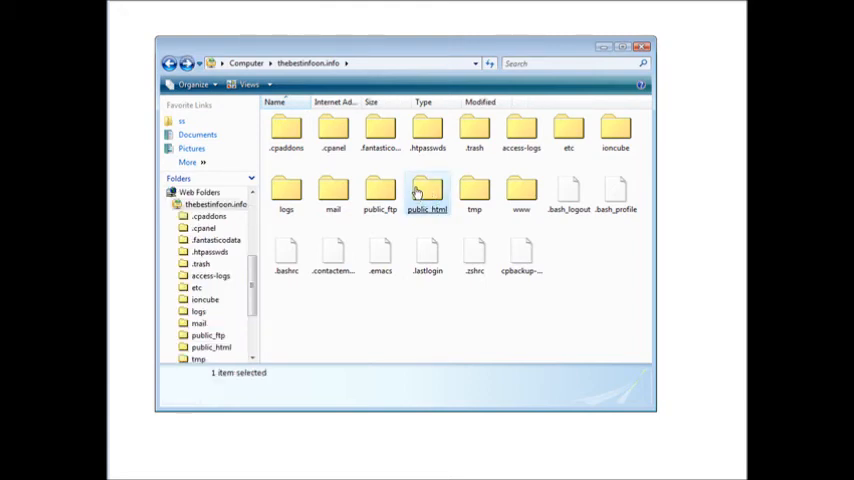
pyautogui.rightClick(427, 190)
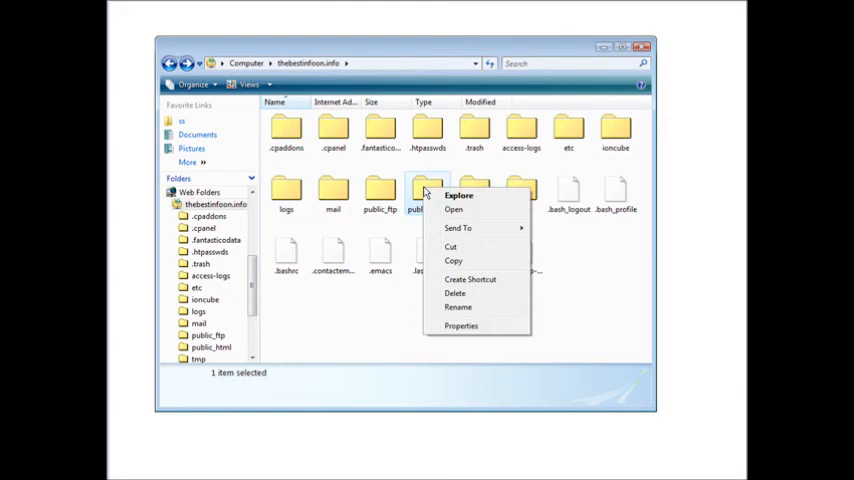
pyautogui.click(459, 195)
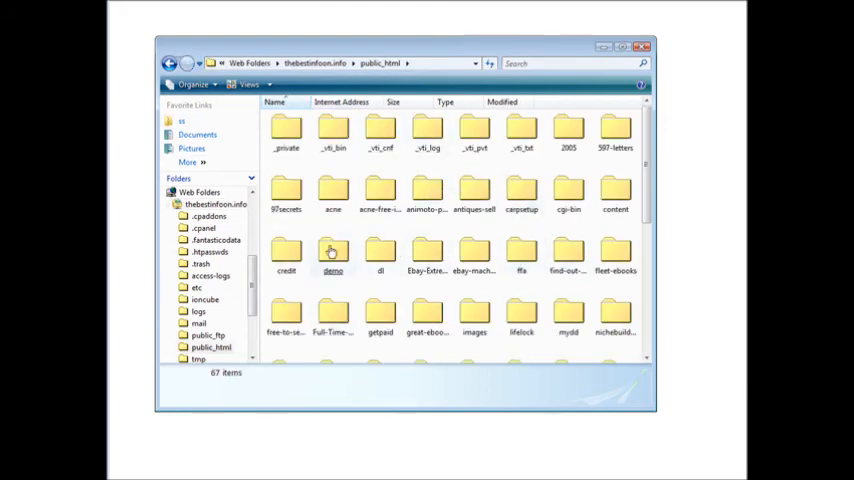
pyautogui.moveTo(567, 255)
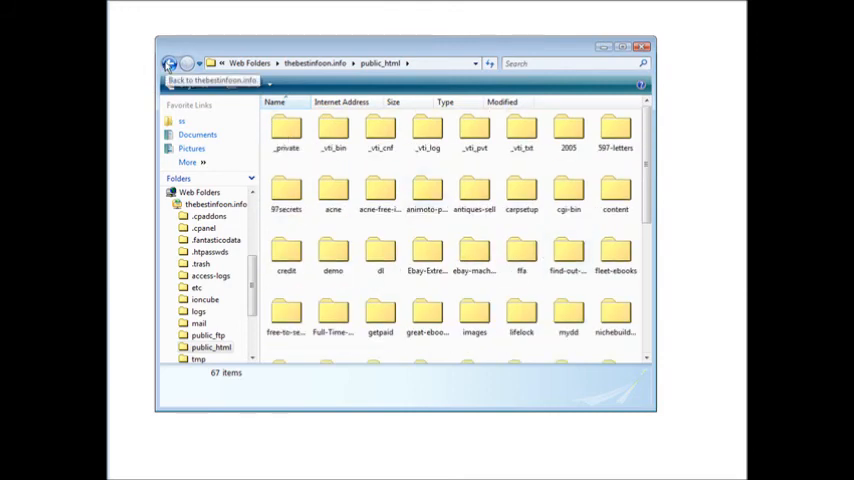
pyautogui.click(170, 63)
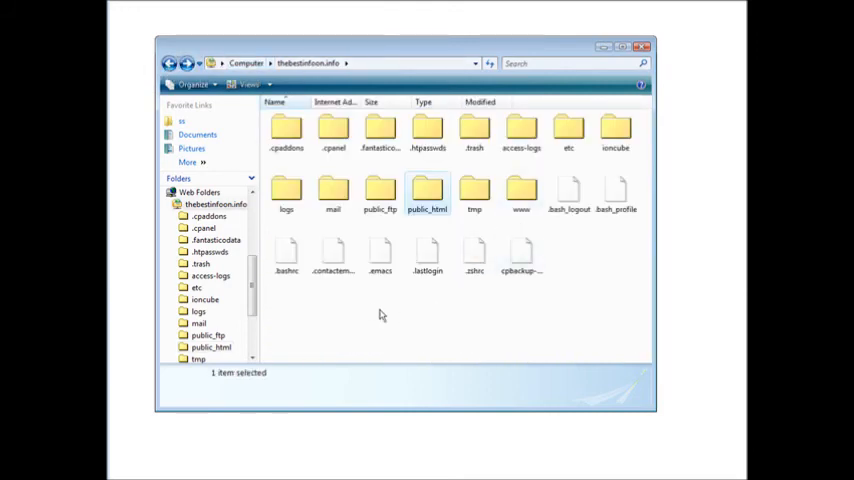
pyautogui.moveTo(407, 319)
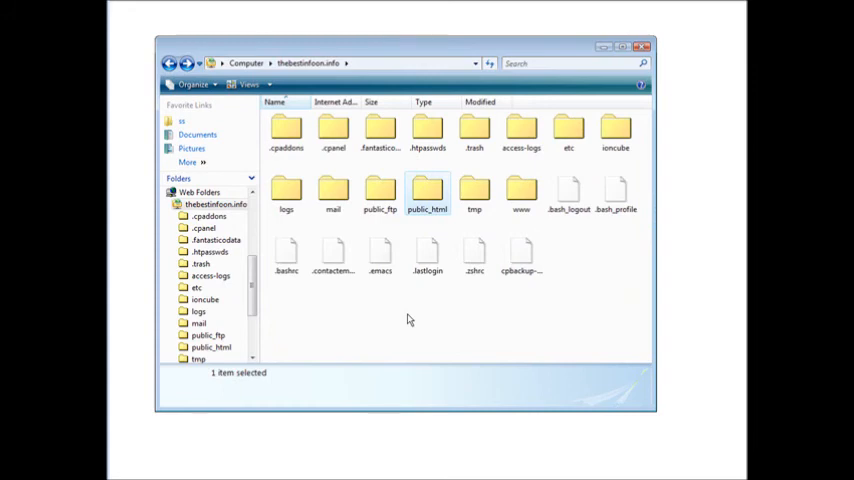
pyautogui.moveTo(507, 343)
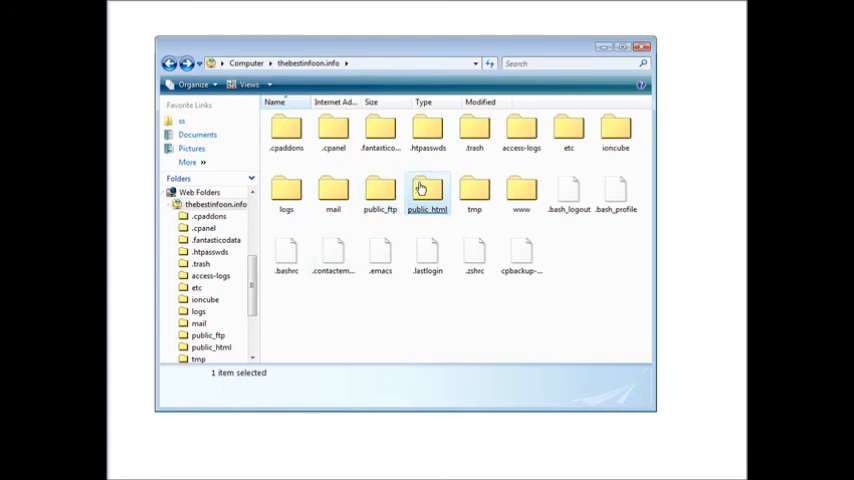
pyautogui.rightClick(379, 255)
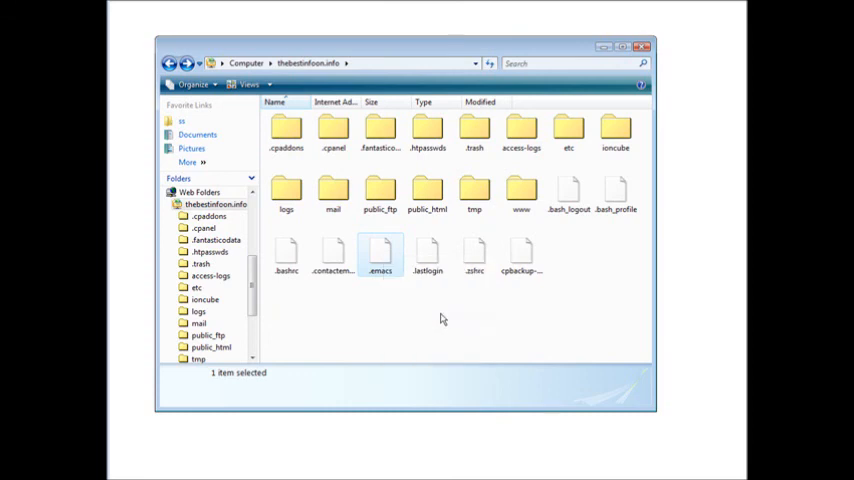
pyautogui.moveTo(406, 452)
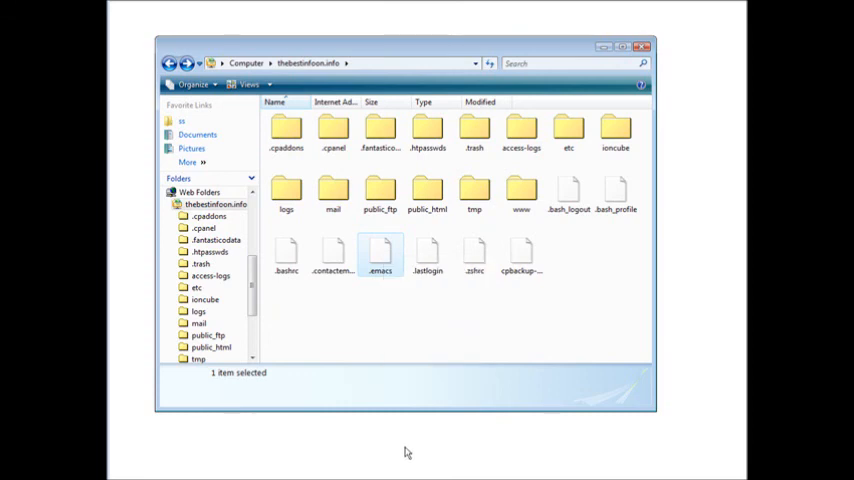